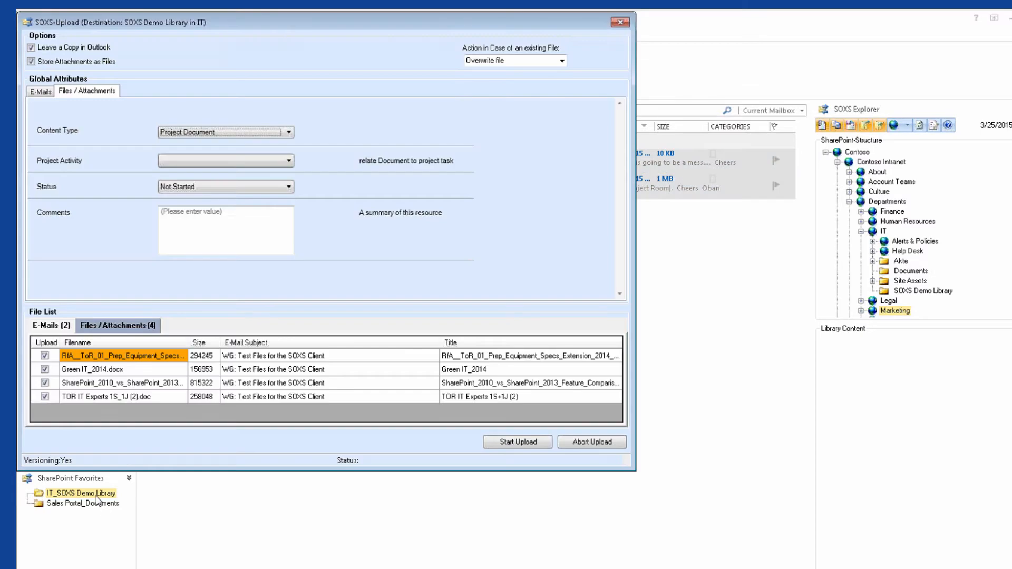
- Tag the attachments with Project Activity Planning and Status Reviewed in the SOXS-Upload dialog
{"action": "left_click", "coordinate": [517, 442]}
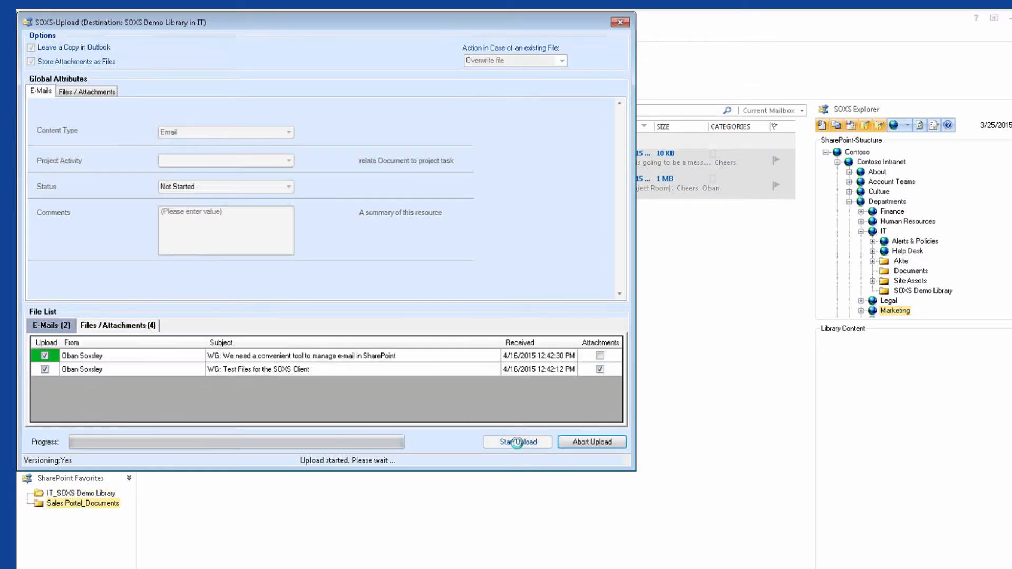
{"action": "left_click", "coordinate": [517, 441]}
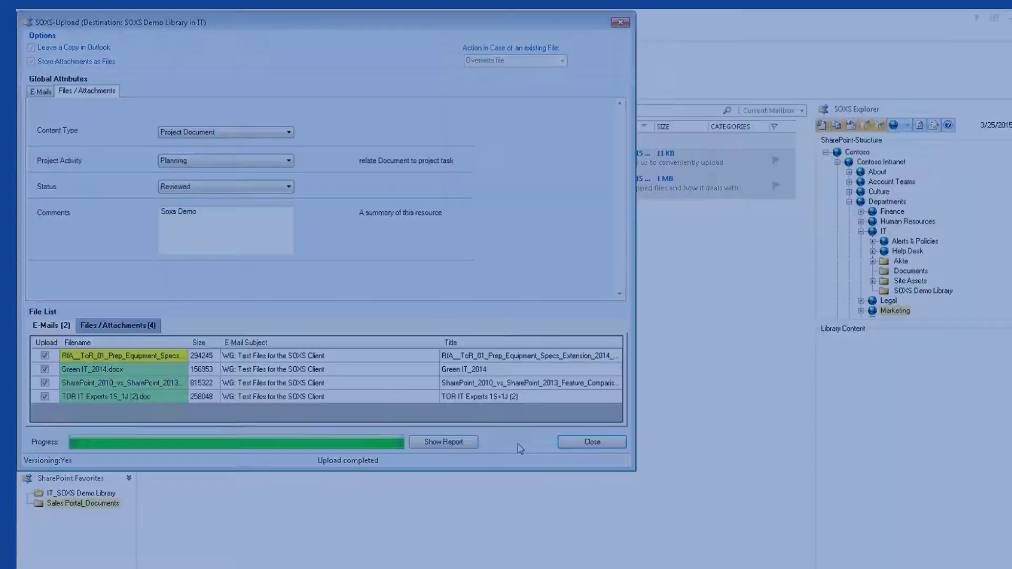
{"action": "left_click", "coordinate": [590, 441]}
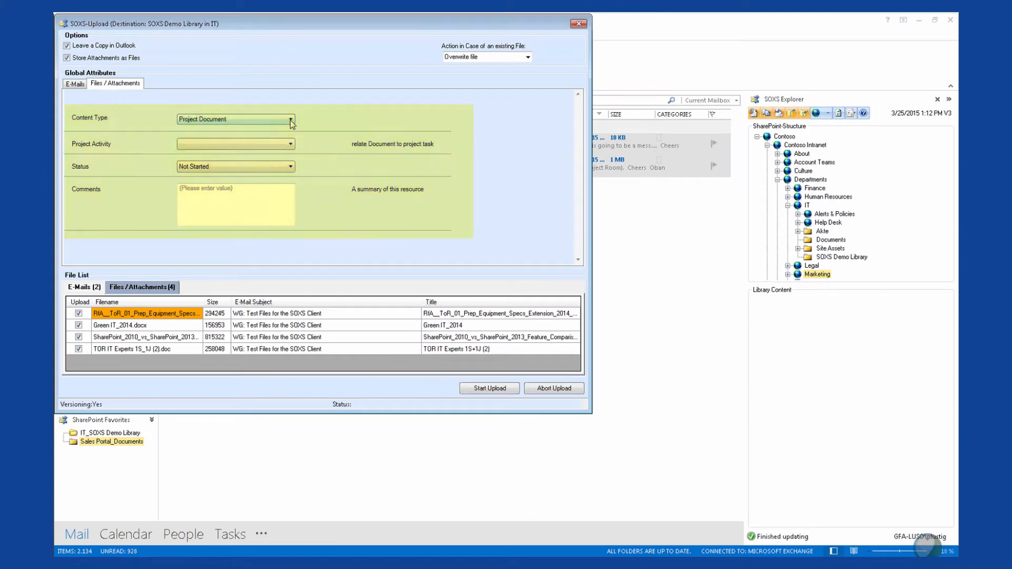
{"action": "left_click", "coordinate": [294, 119]}
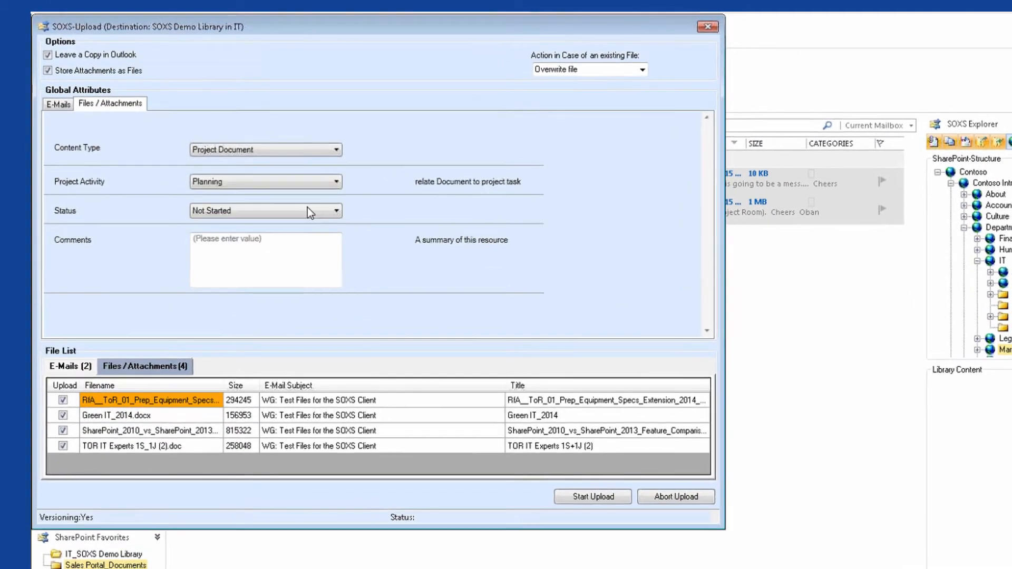
{"action": "left_click", "coordinate": [340, 211]}
{"action": "type", "text": "Soxs Demo"}
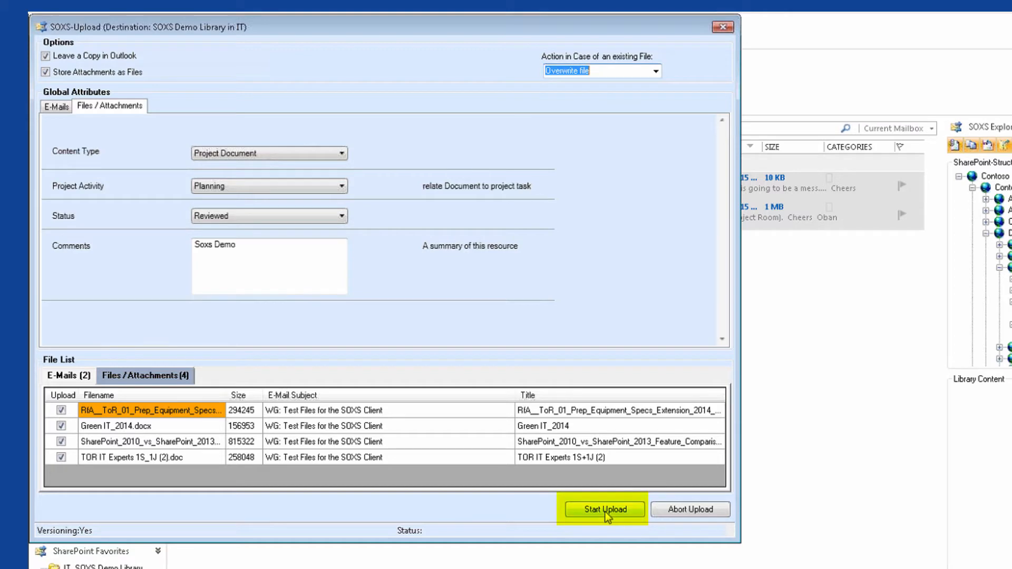
- Upload the emails and attachments to the SOXS Demo Library and dismiss the completed upload
{"action": "left_click", "coordinate": [604, 509]}
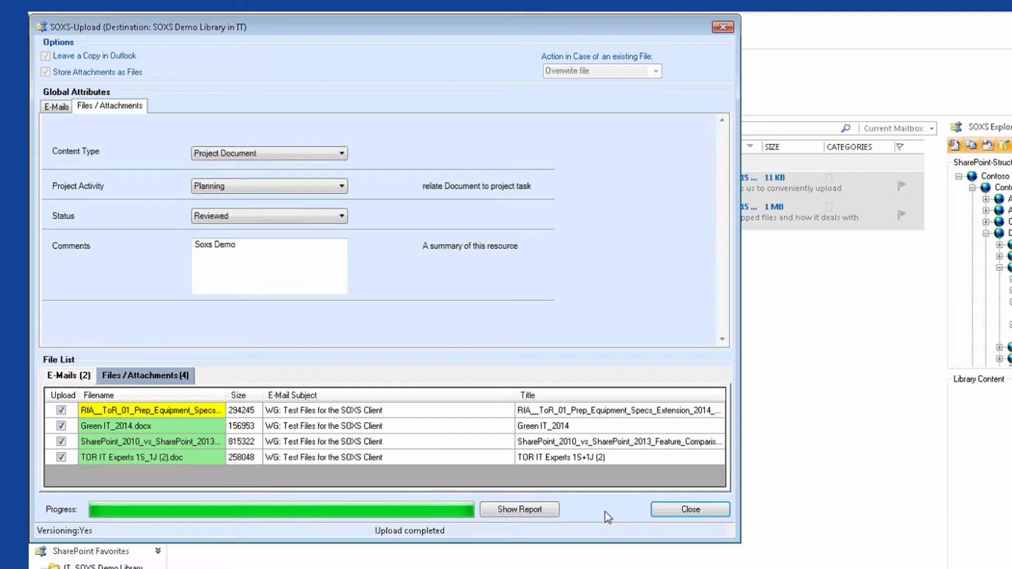
{"action": "left_click", "coordinate": [689, 510]}
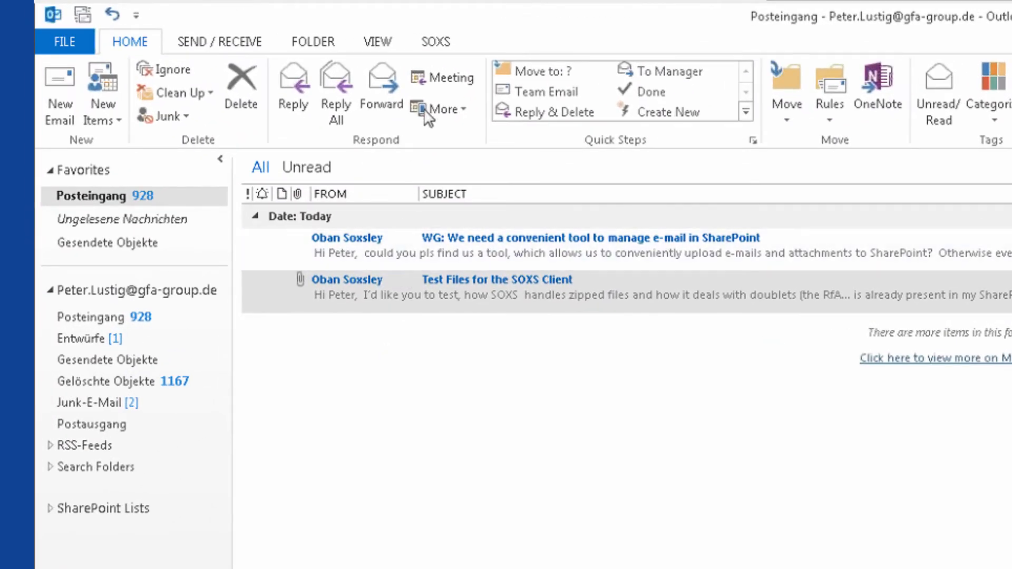
- Browse SOXS-Explorer through Contoso > Departments > IT to the SOXS Demo Library contents
{"action": "left_click", "coordinate": [436, 42]}
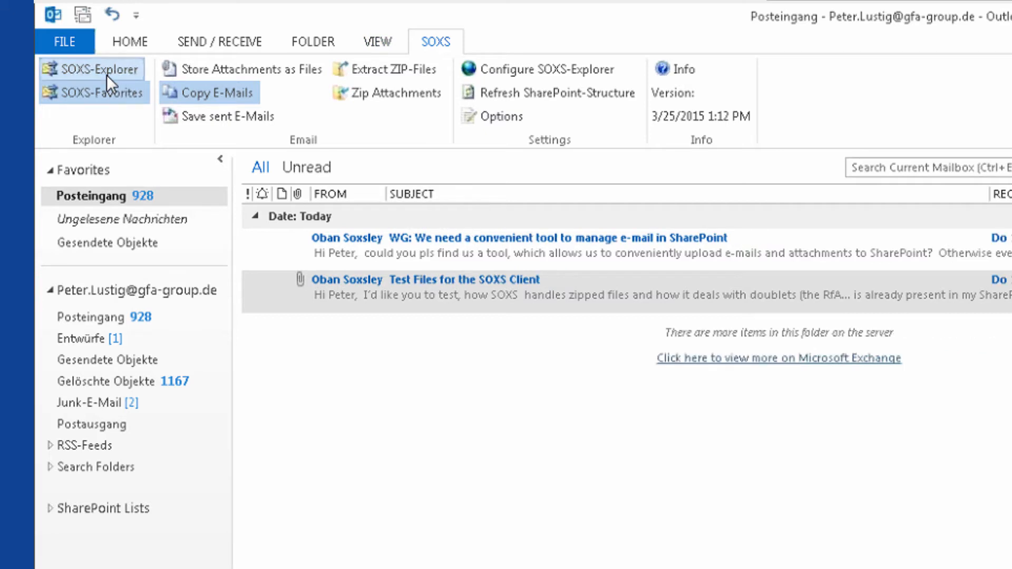
{"action": "left_click", "coordinate": [97, 70]}
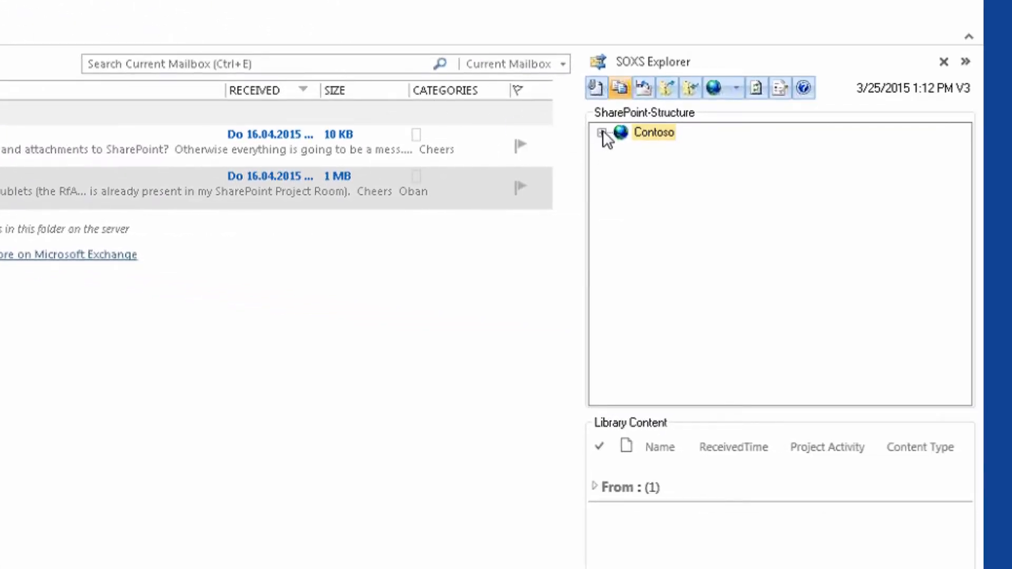
{"action": "left_click", "coordinate": [602, 133]}
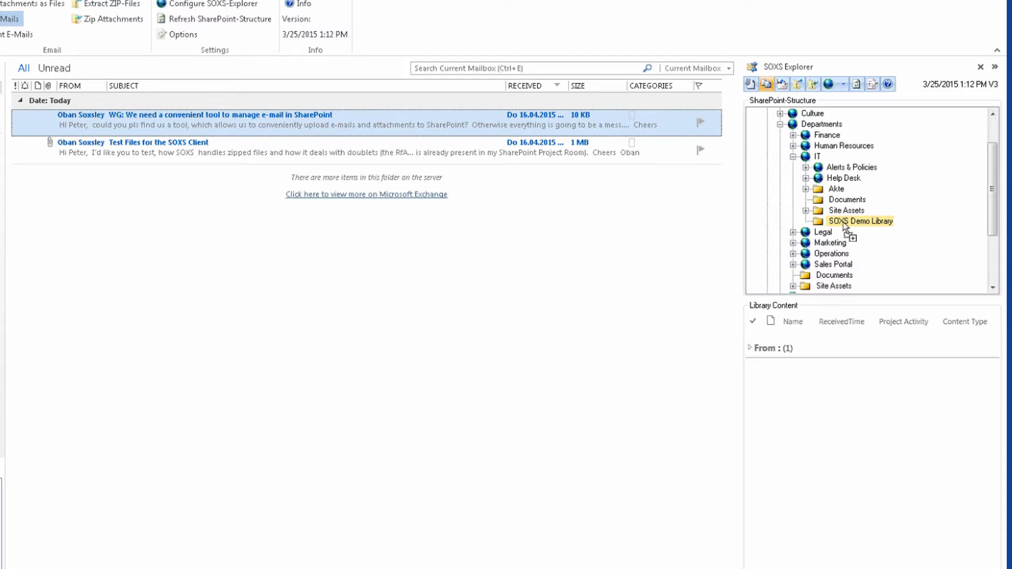
{"action": "left_click", "coordinate": [861, 220]}
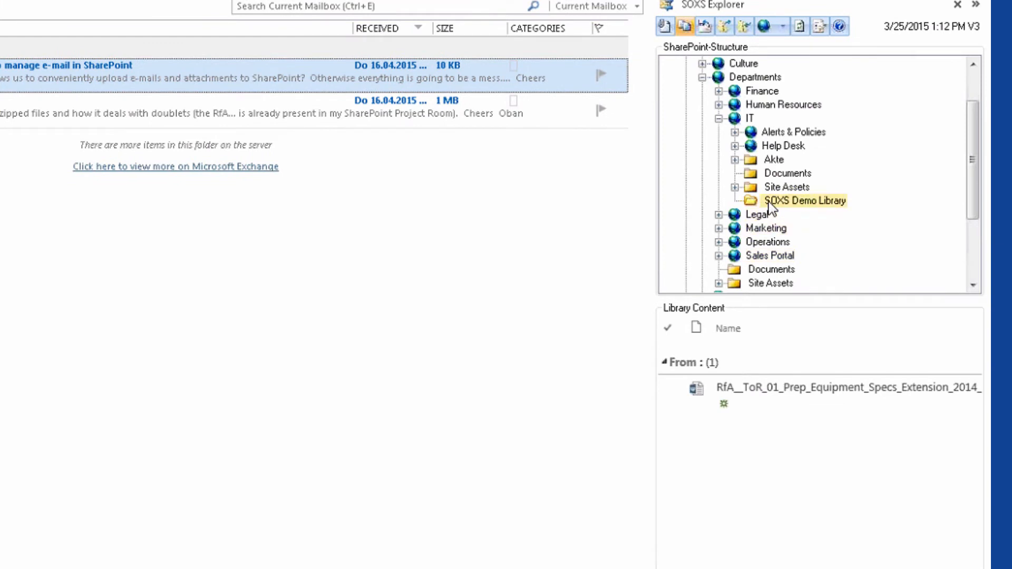
{"action": "mouse_move", "coordinate": [775, 211]}
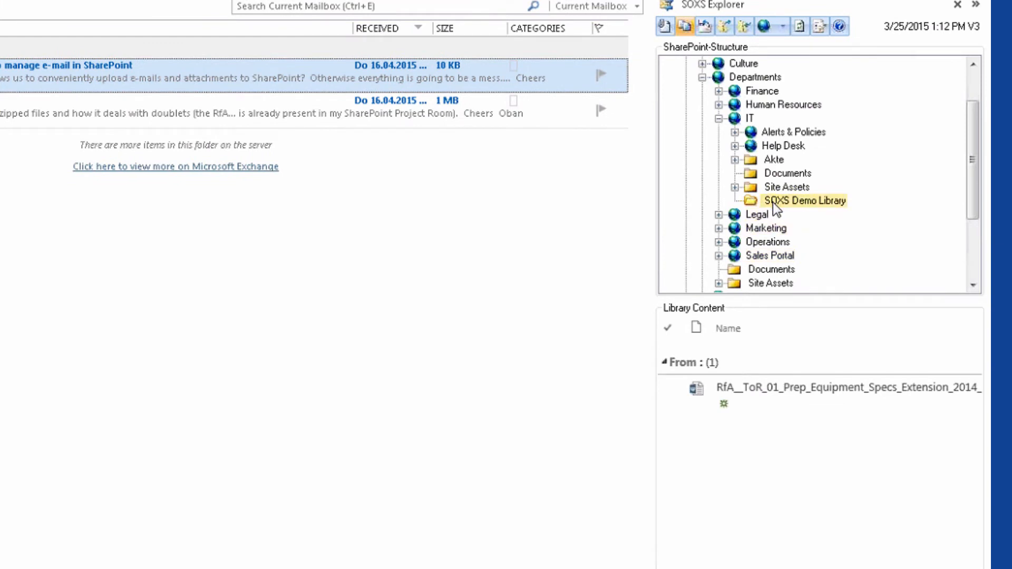
- Save the SOXS Demo Library as a SharePoint favorite named IT_SOXS Demo Library
{"action": "right_click", "coordinate": [805, 201]}
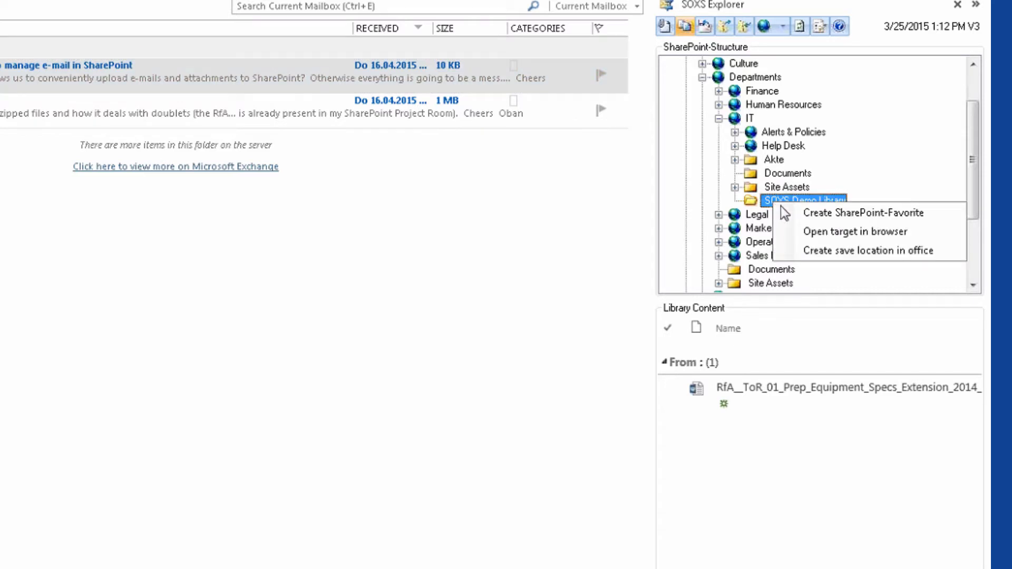
{"action": "mouse_move", "coordinate": [852, 212]}
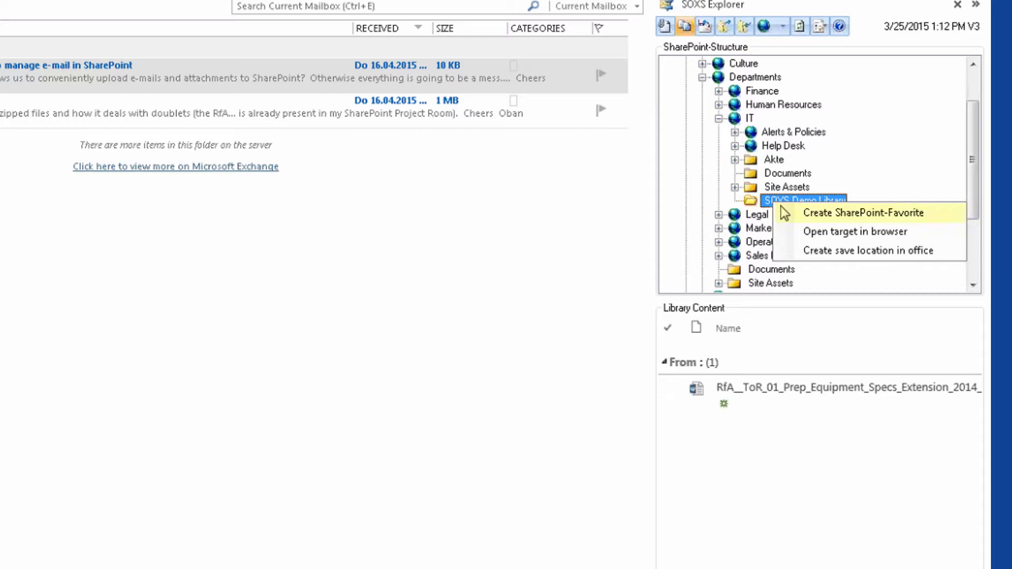
{"action": "left_click", "coordinate": [856, 212]}
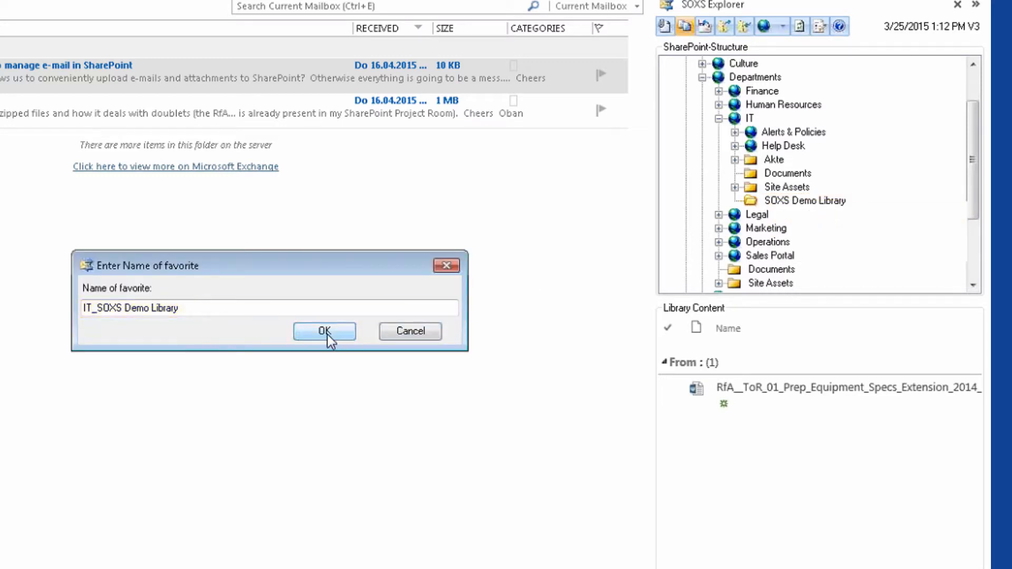
{"action": "left_click", "coordinate": [324, 331]}
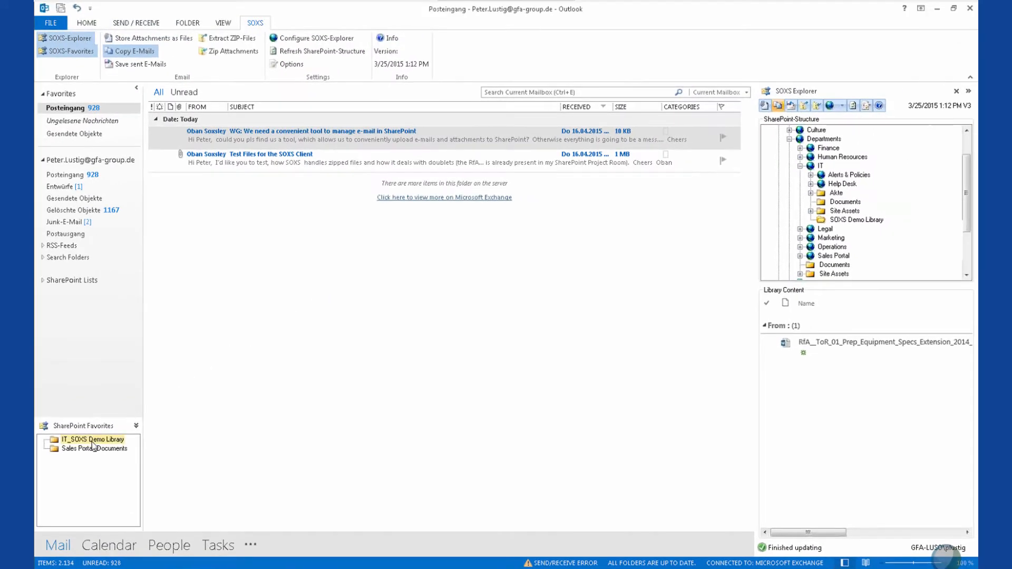
{"action": "left_click", "coordinate": [96, 440]}
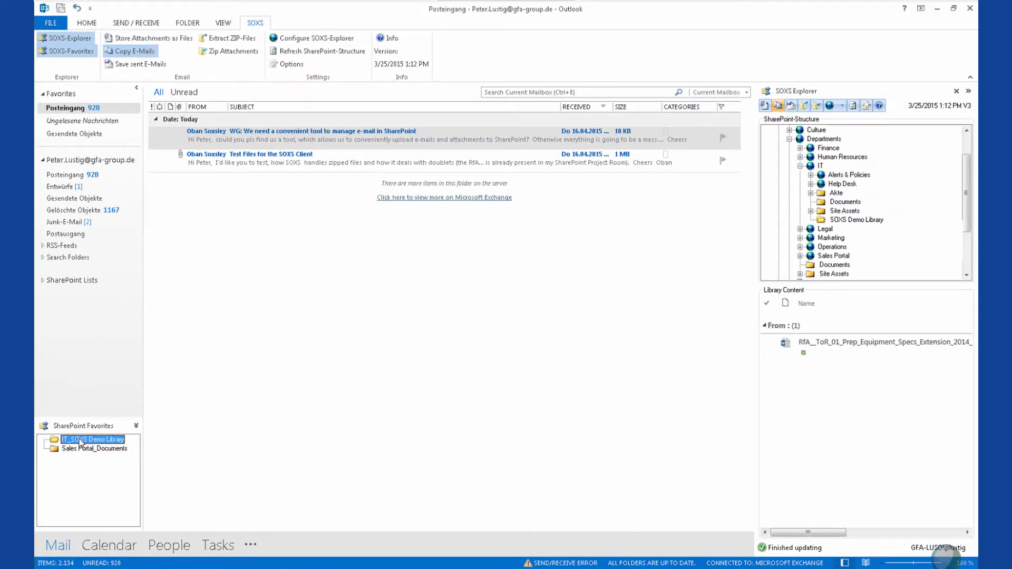
{"action": "left_click", "coordinate": [93, 440]}
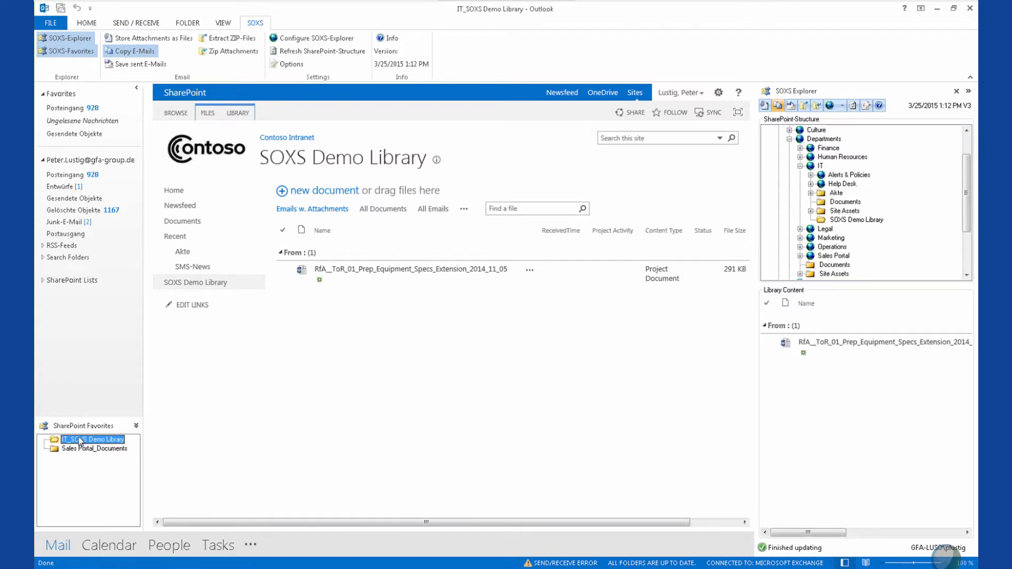
{"action": "left_click", "coordinate": [65, 109]}
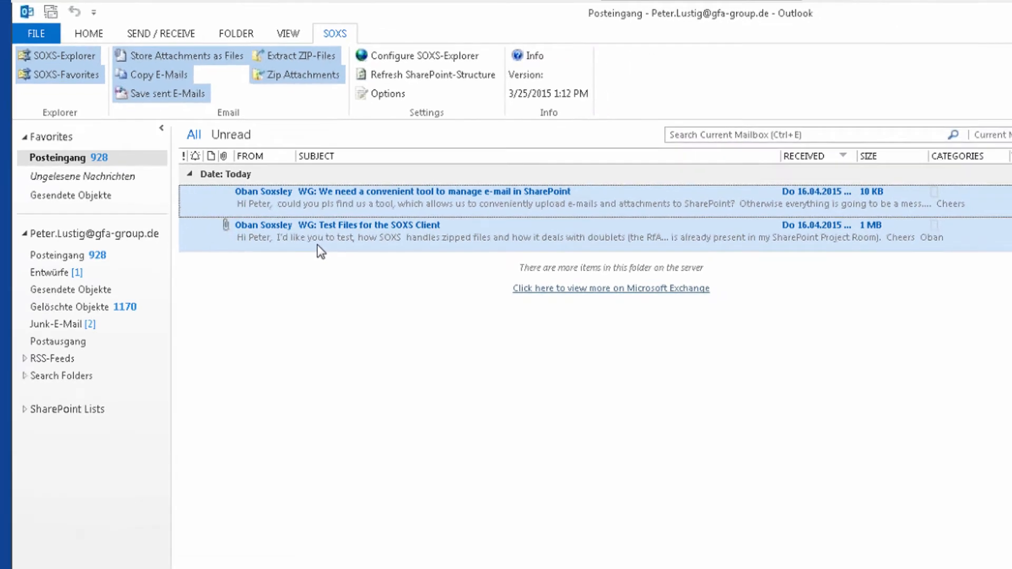
- Start a Copy E-Mails upload of the two selected emails to the SOXS Demo Library
{"action": "left_click", "coordinate": [63, 55]}
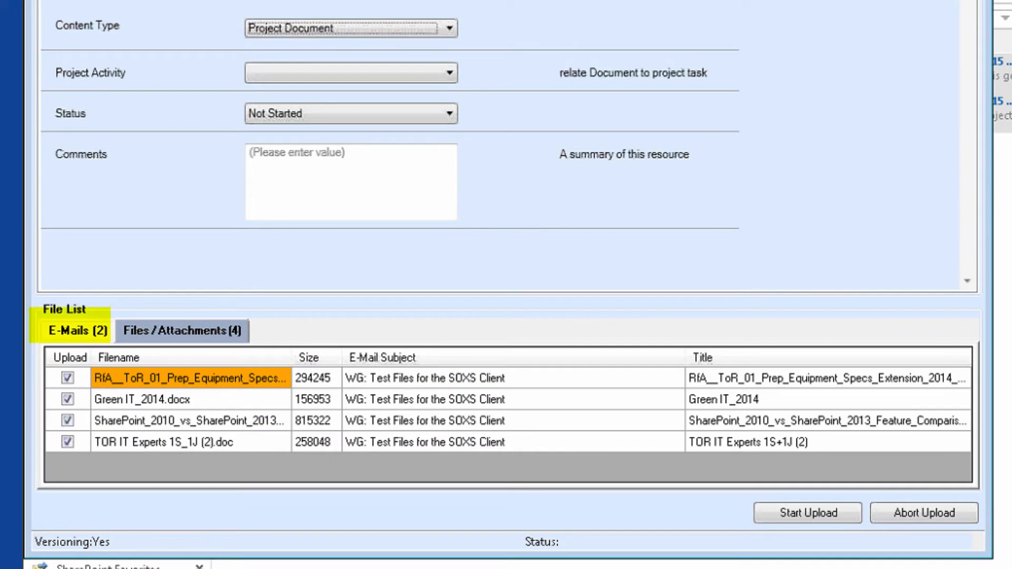
{"action": "left_click", "coordinate": [181, 330]}
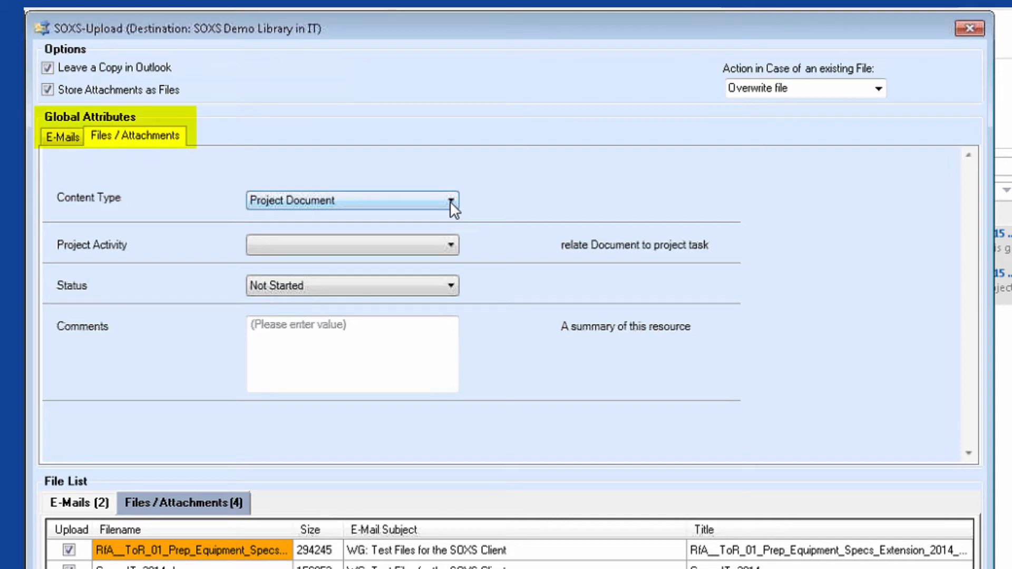
- Tag the attachments Planning and Reviewed with the comment Soxs Demo
{"action": "left_click", "coordinate": [450, 200]}
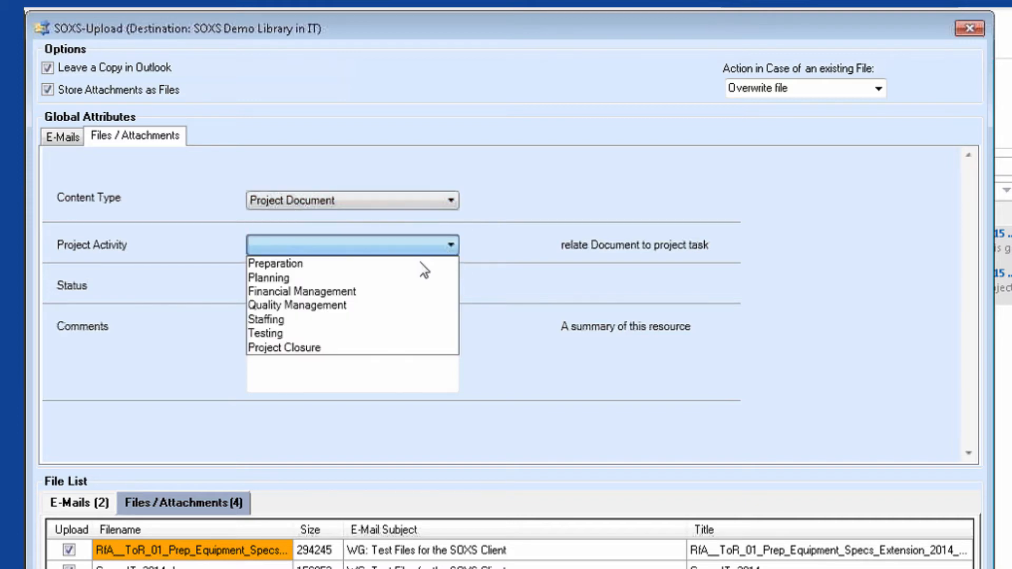
{"action": "left_click", "coordinate": [269, 277]}
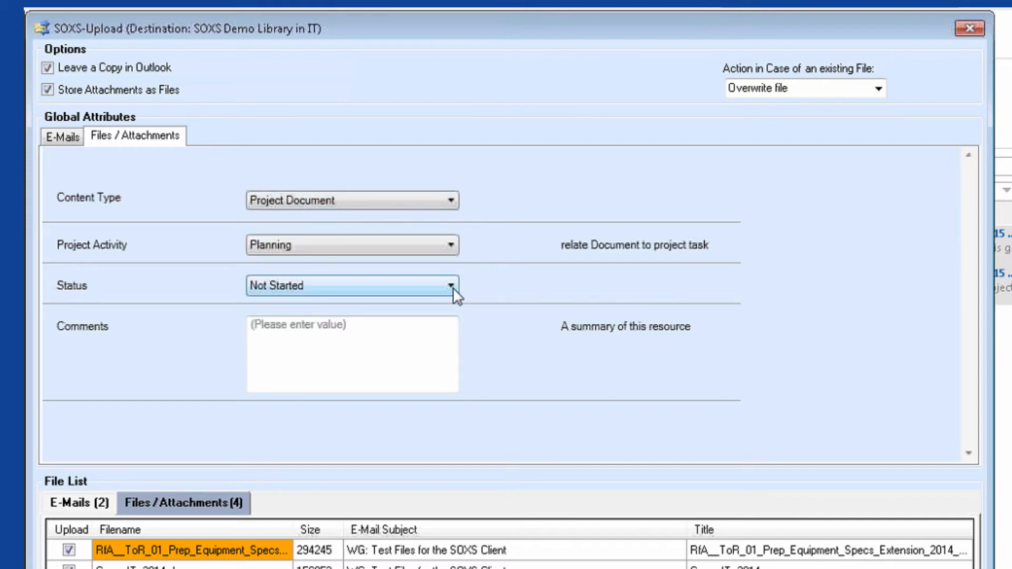
{"action": "left_click", "coordinate": [353, 285]}
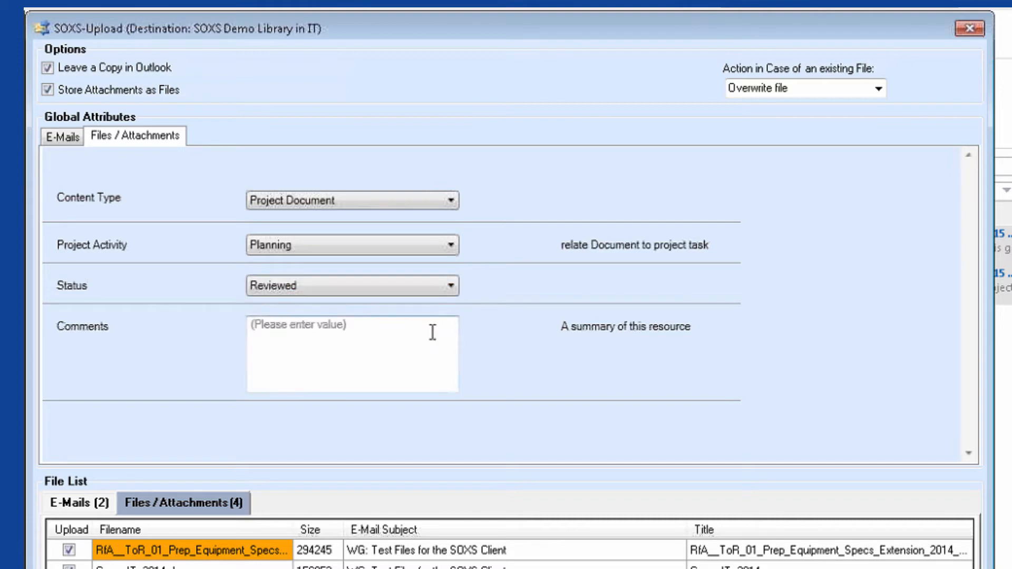
{"action": "type", "text": "Soxs Dem"}
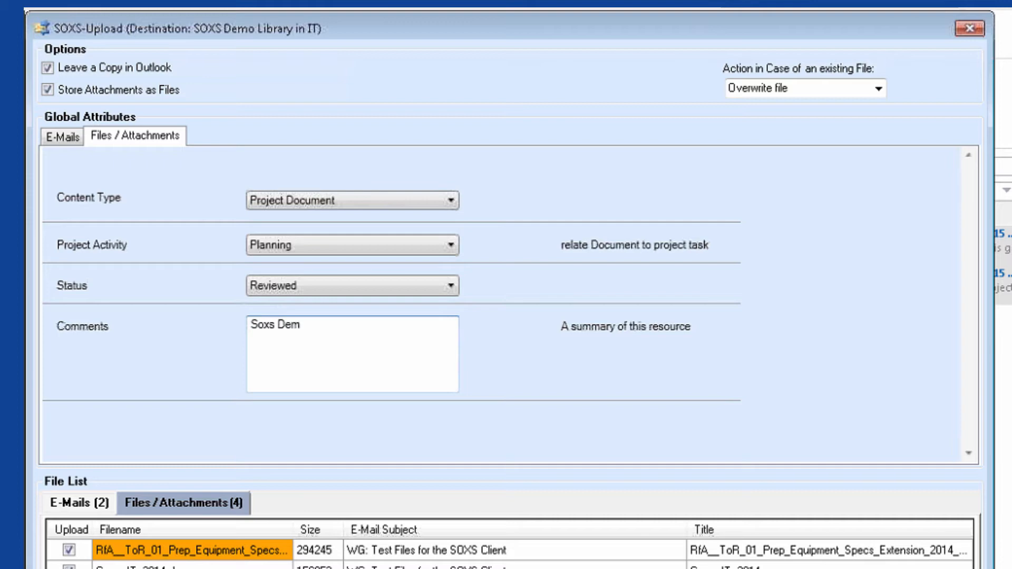
{"action": "type", "text": "o"}
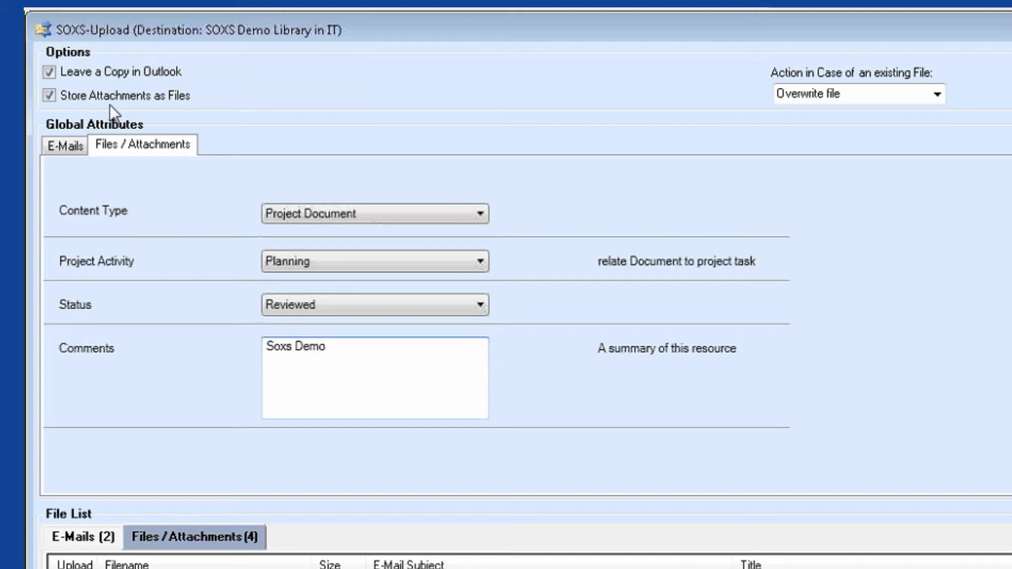
{"action": "left_click", "coordinate": [50, 72]}
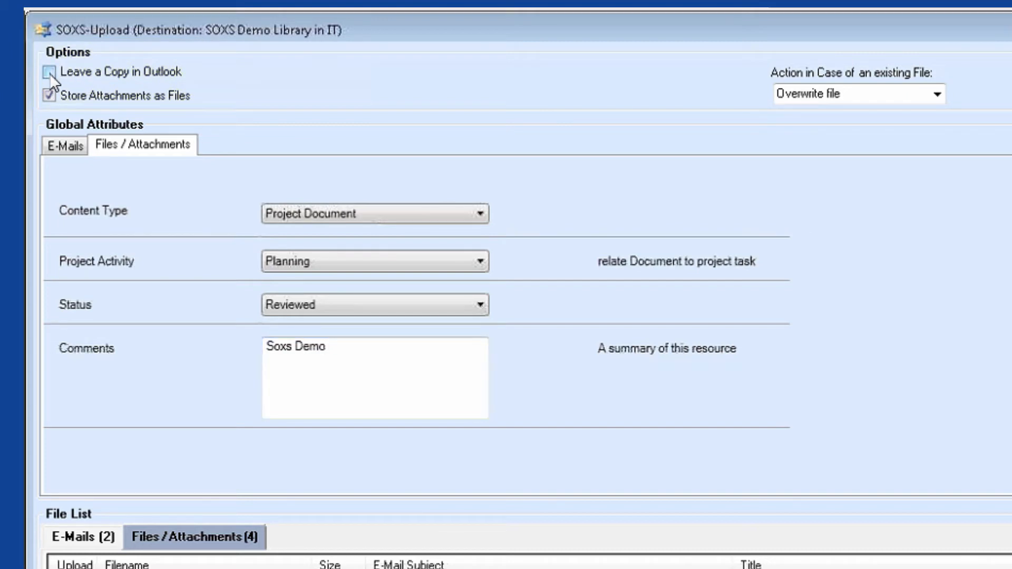
{"action": "left_click", "coordinate": [49, 73]}
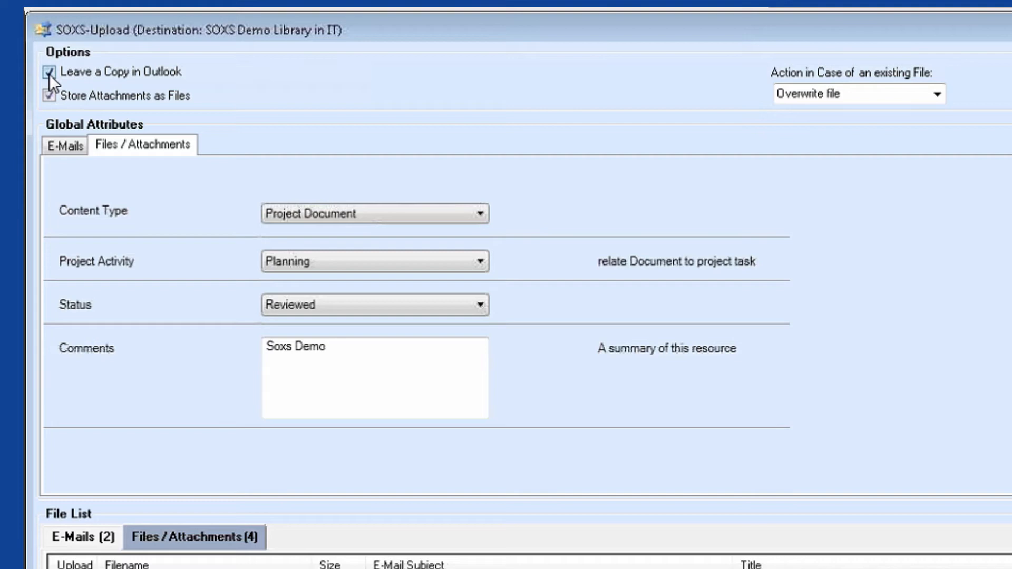
{"action": "left_click", "coordinate": [50, 96]}
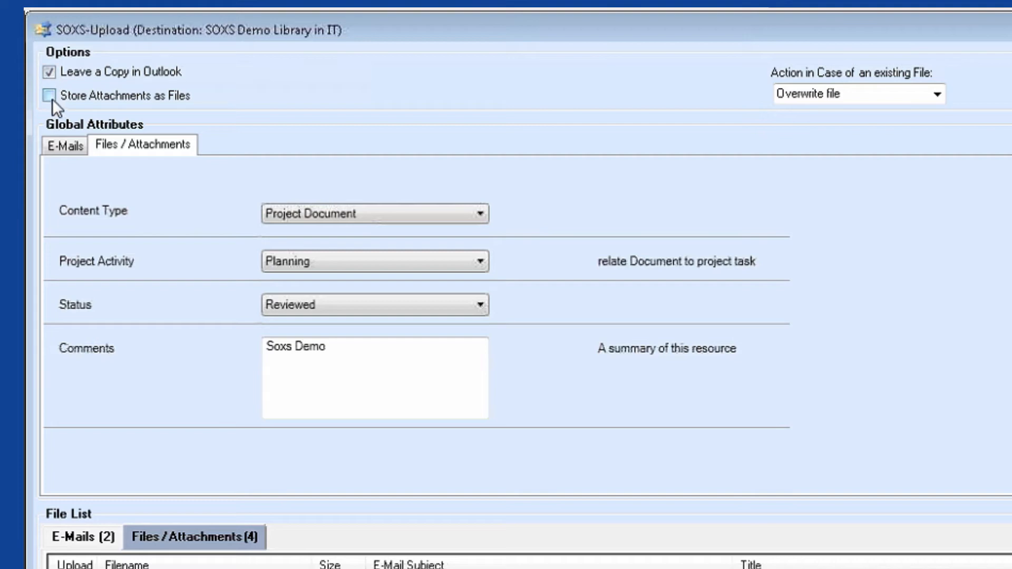
{"action": "left_click", "coordinate": [49, 96]}
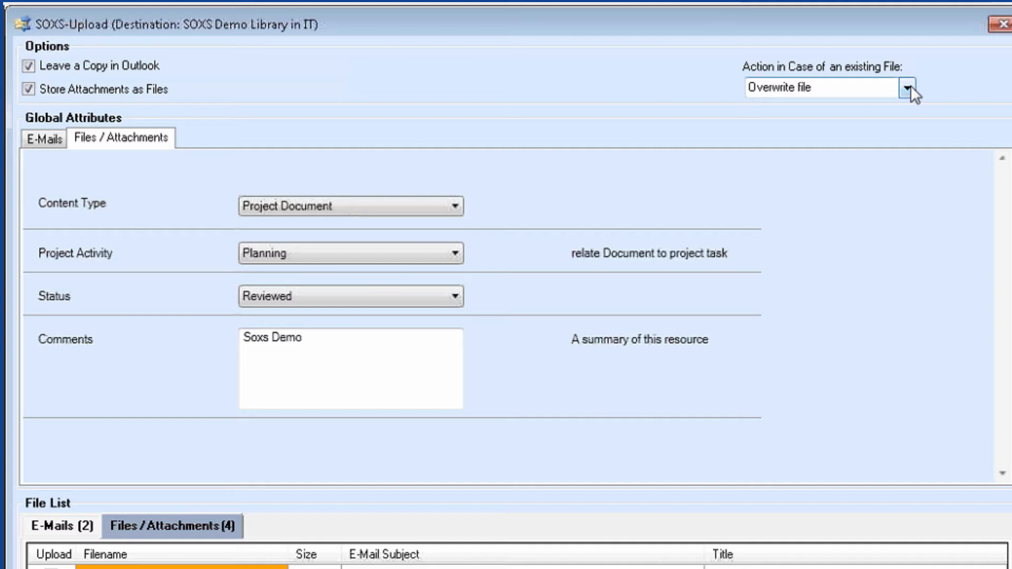
{"action": "left_click", "coordinate": [910, 87]}
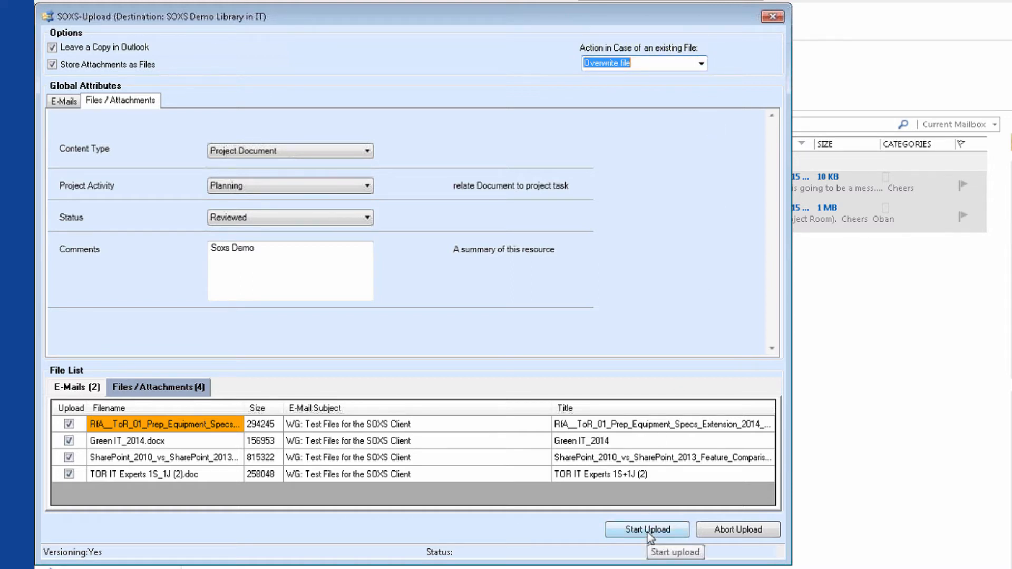
- Upload both emails and four attachments and dismiss the completed upload window
{"action": "left_click", "coordinate": [646, 529]}
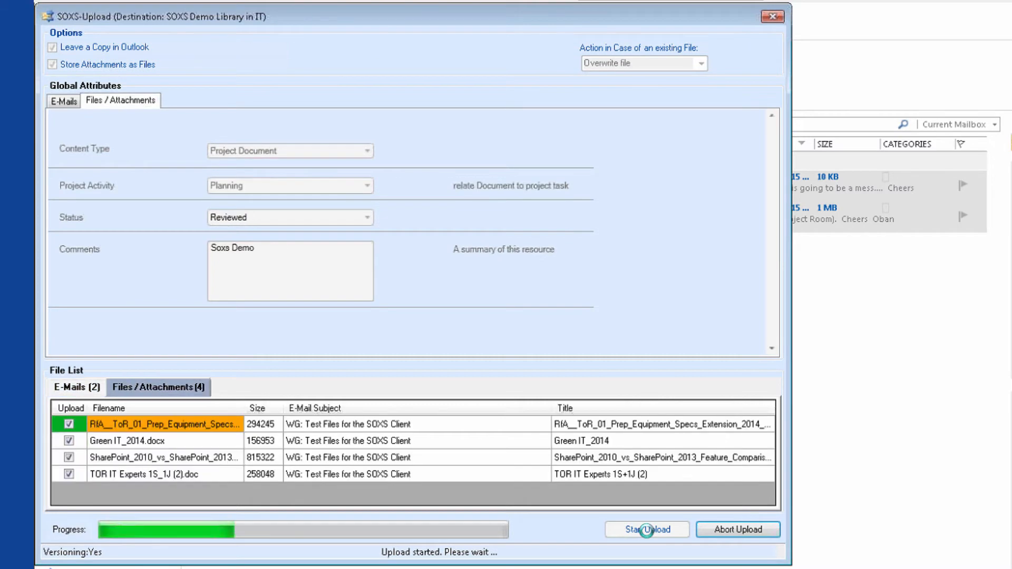
{"action": "left_click", "coordinate": [646, 529]}
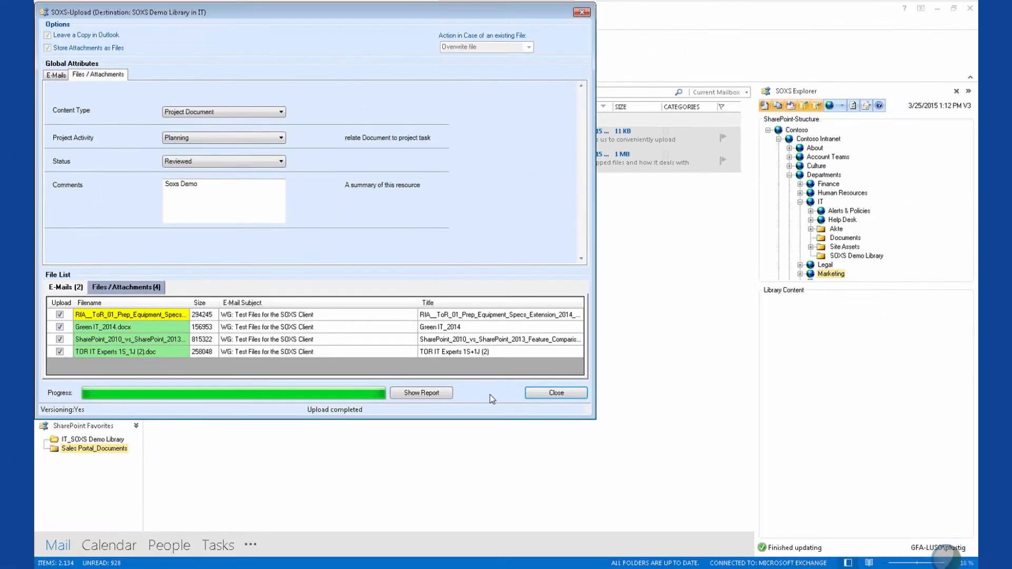
{"action": "left_click", "coordinate": [556, 392]}
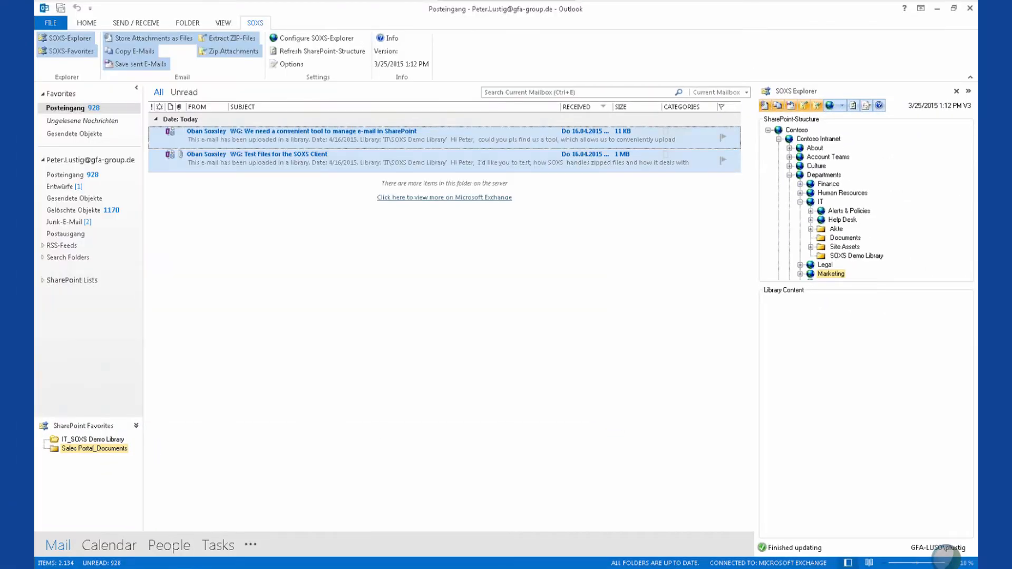
- View the six uploads via the IT_SOXS Demo Library favorite, then return to the Posteingang inbox
{"action": "left_click", "coordinate": [95, 439]}
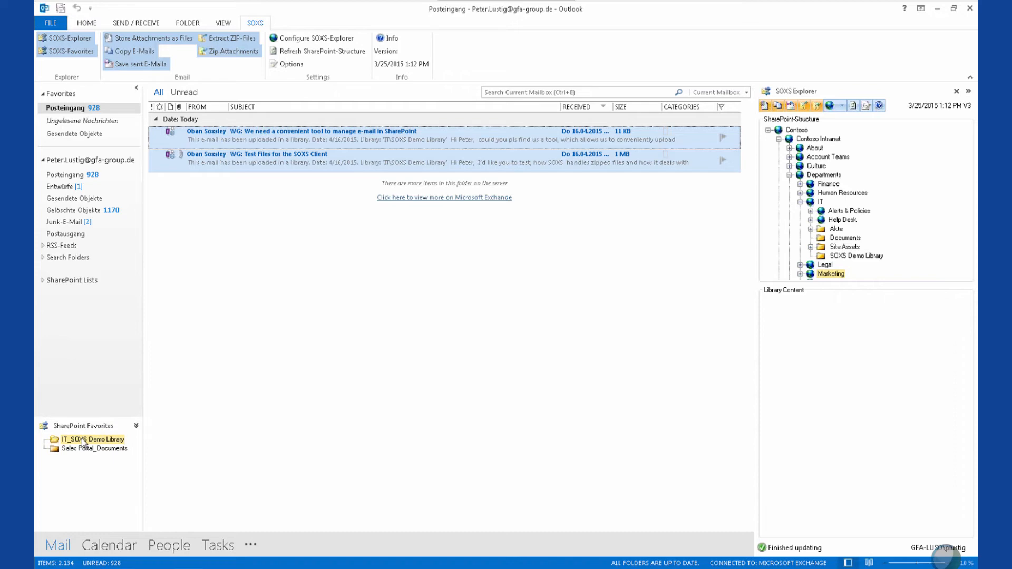
{"action": "left_click", "coordinate": [96, 439]}
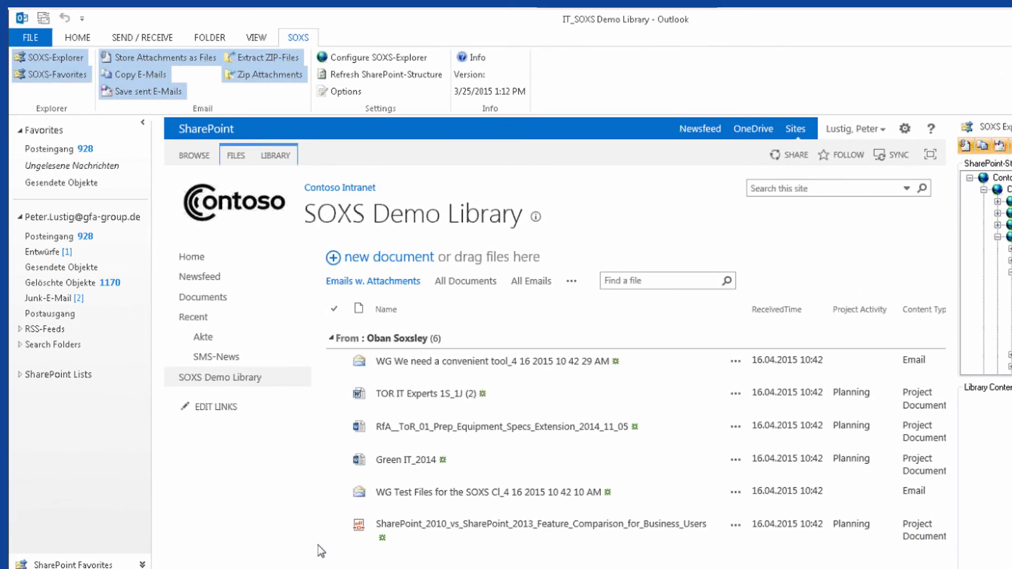
{"action": "mouse_move", "coordinate": [58, 149]}
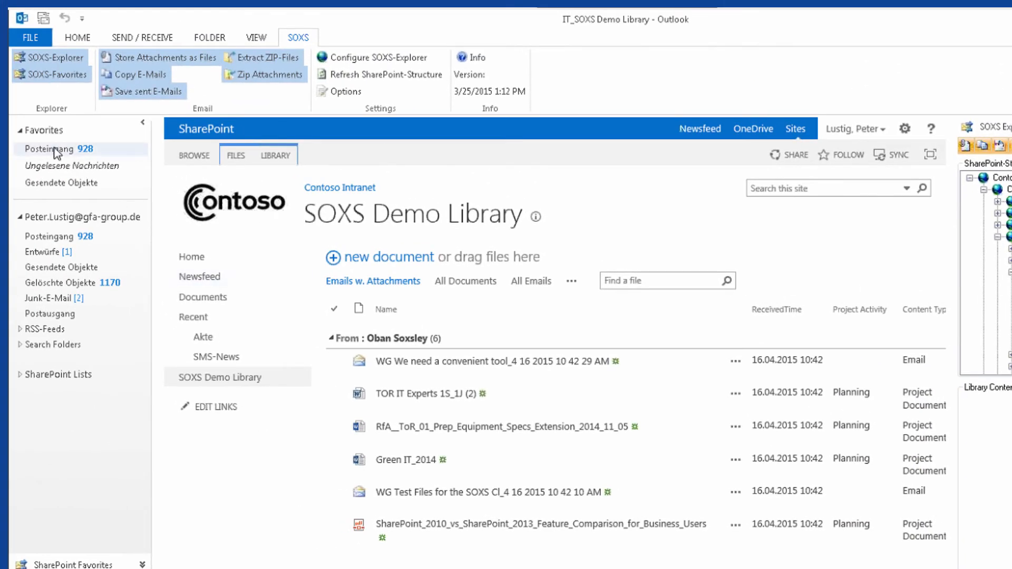
{"action": "left_click", "coordinate": [51, 149]}
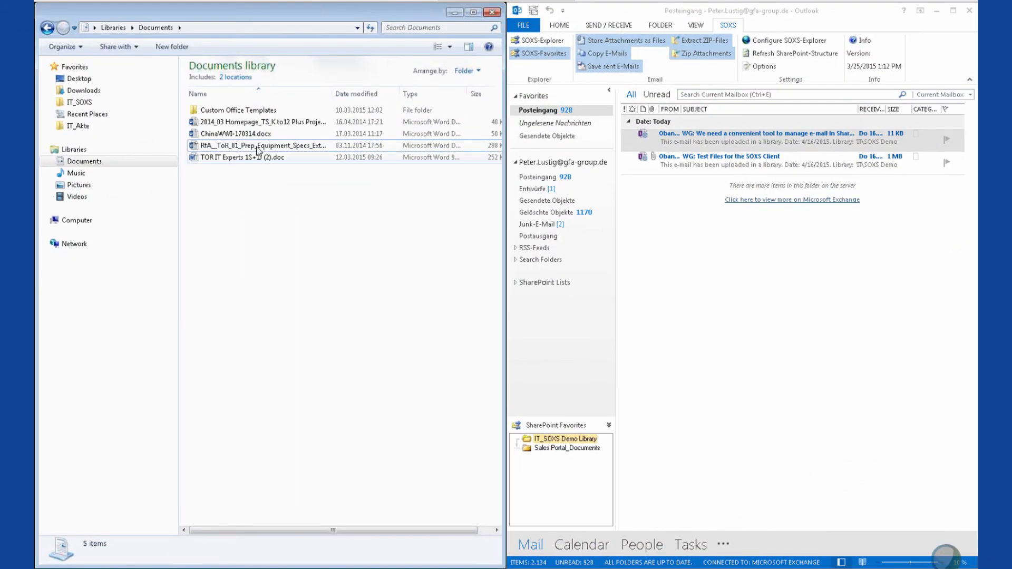
- Show the SOXS Demo Library's uploaded items in Outlook's SOXS Explorer pane
{"action": "left_click", "coordinate": [259, 121]}
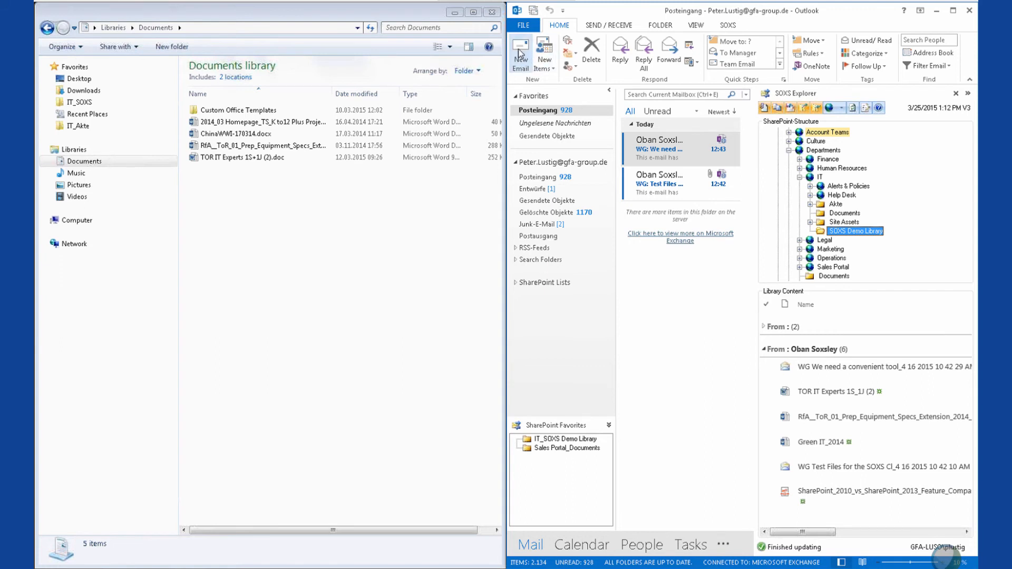
- Compose and send the Soxs Demo email to Oban Soxsley with the document and SharePoint link
{"action": "left_click", "coordinate": [520, 58]}
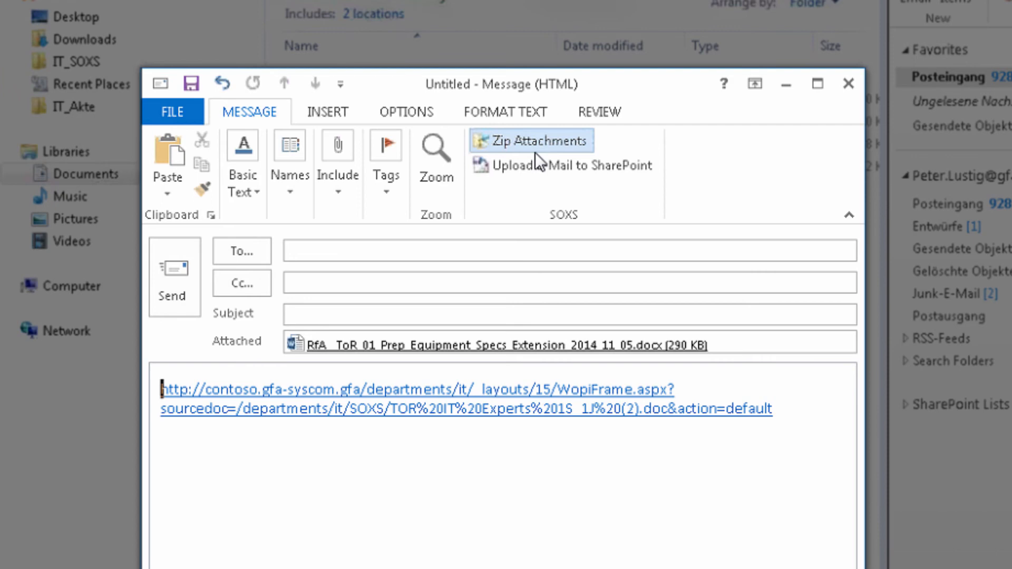
{"action": "mouse_move", "coordinate": [562, 166]}
{"action": "type", "text": "Soxs Demo"}
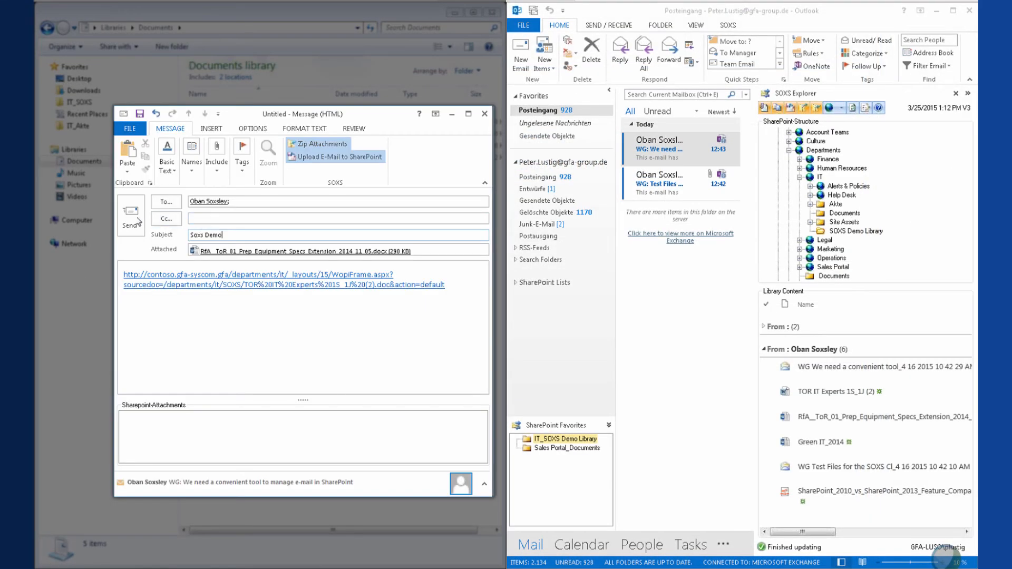
{"action": "left_click", "coordinate": [335, 156]}
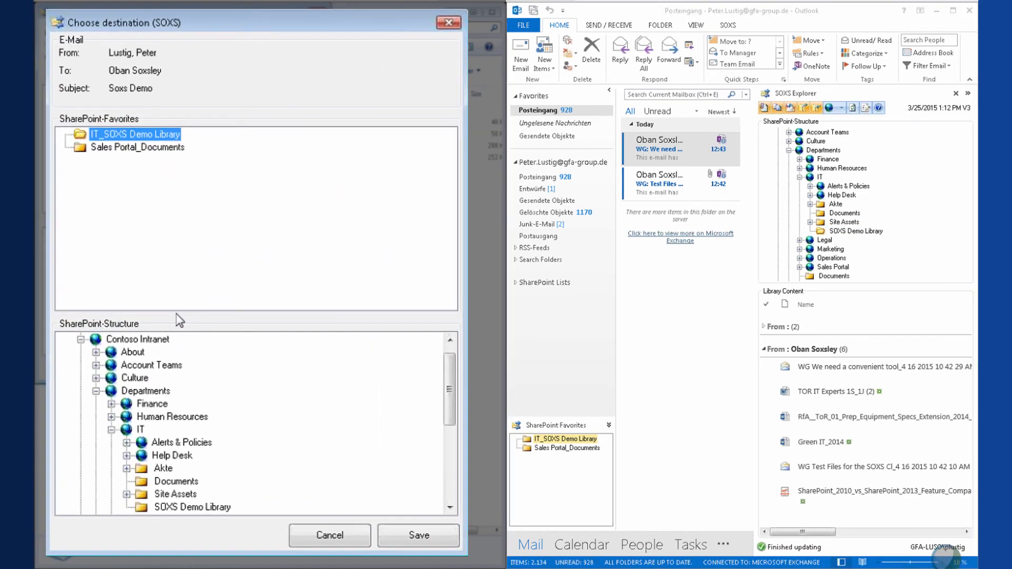
{"action": "mouse_move", "coordinate": [213, 309]}
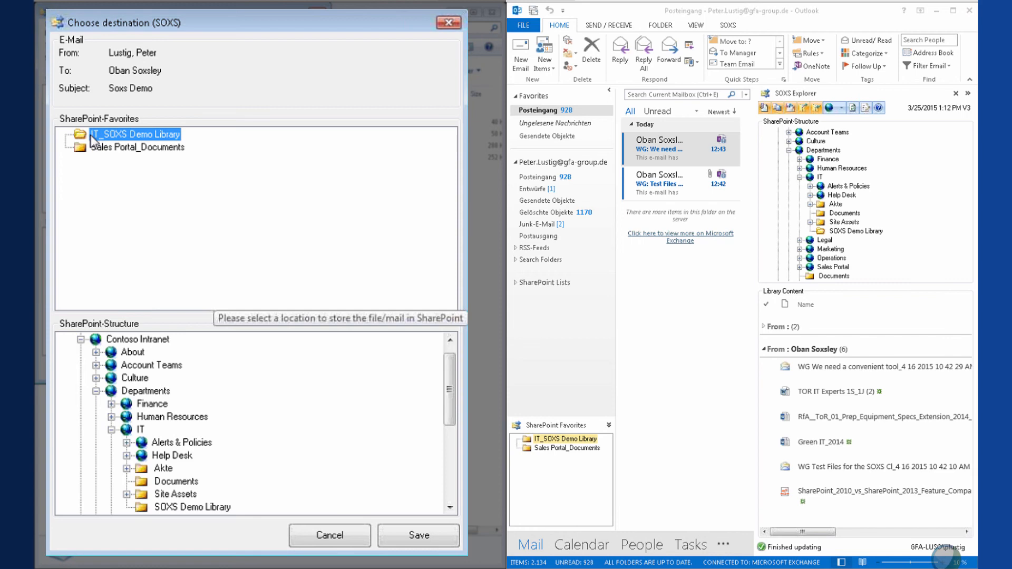
{"action": "mouse_move", "coordinate": [211, 339]}
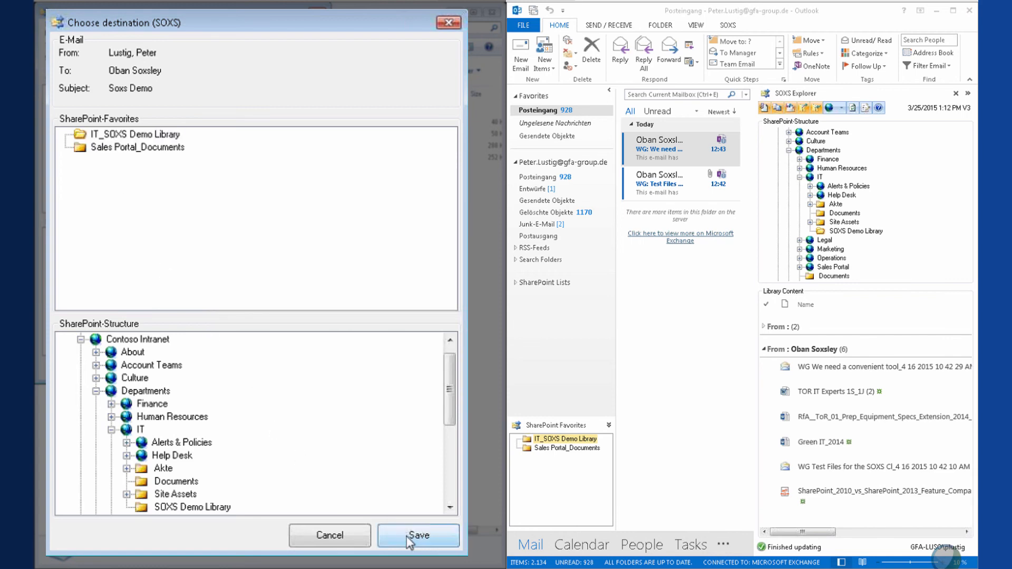
- Save the sent Soxs Demo email into IT_SOXS Demo Library and dismiss the completed upload
{"action": "left_click", "coordinate": [419, 536]}
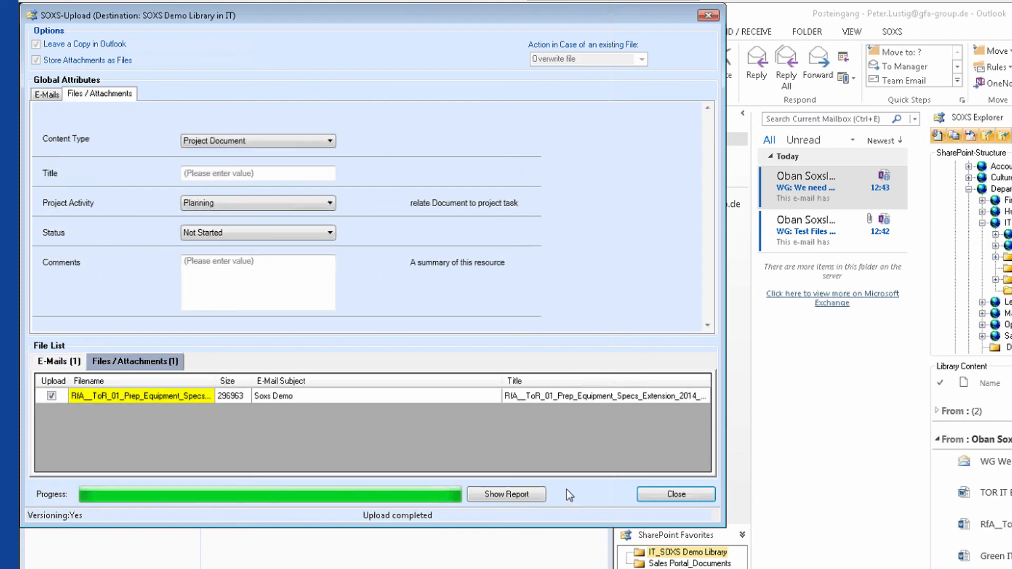
{"action": "left_click", "coordinate": [674, 494]}
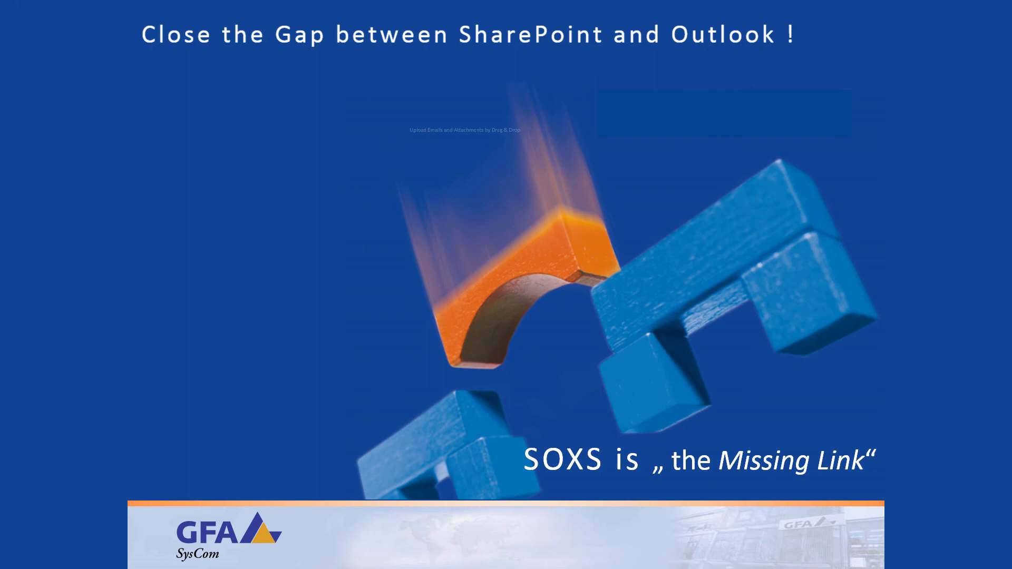
- Advance through the Return on Investment slide to the Next Action free-trial download slide
{"action": "key", "text": "right"}
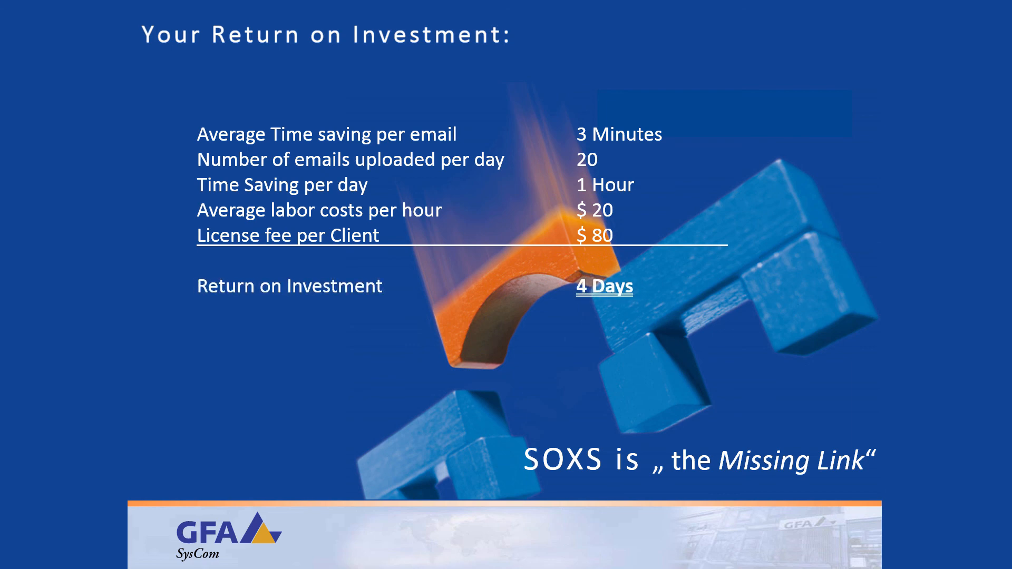
{"action": "key", "text": "right"}
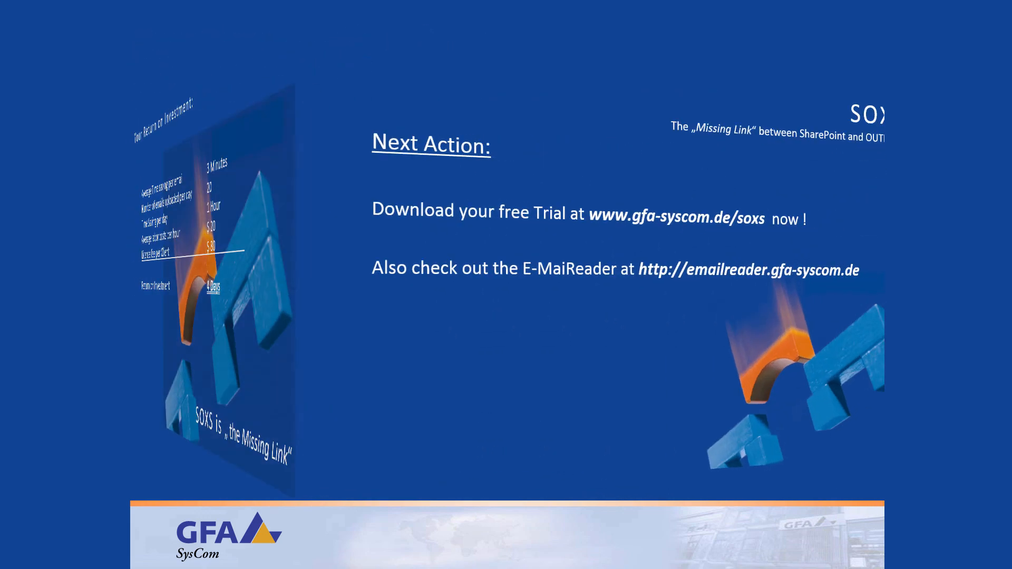